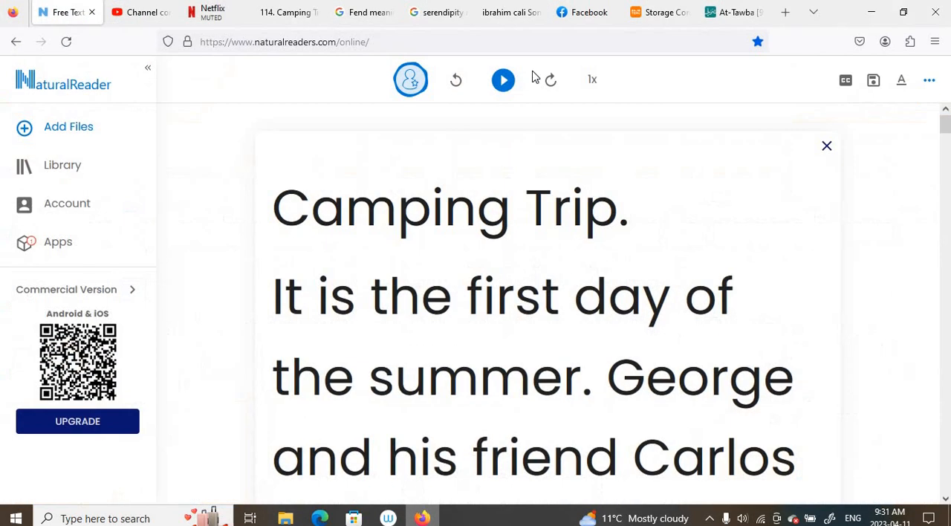
Start reading the Camping Trip story aloud from its title.
{"action": "left_click", "coordinate": [502, 81]}
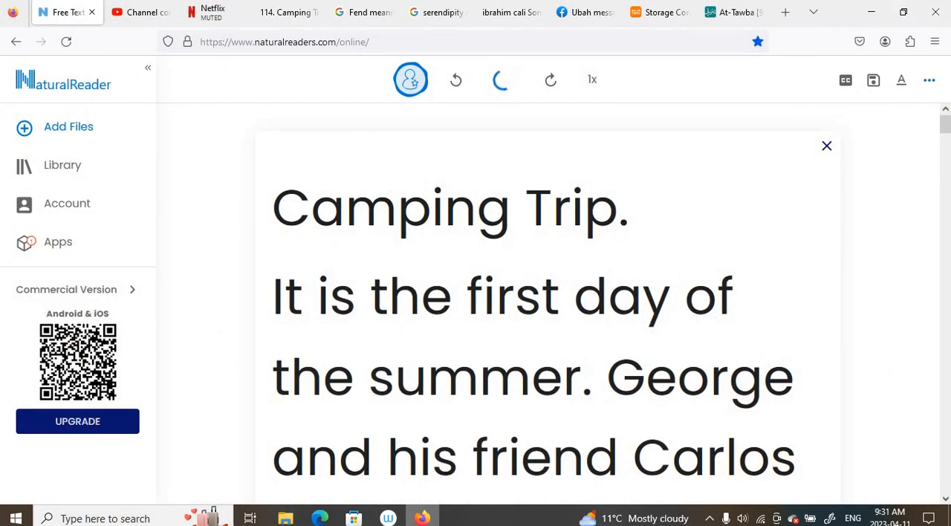
Play the narration and follow the highlighted words down to the flat-tire sentence.
{"action": "left_click", "coordinate": [499, 80]}
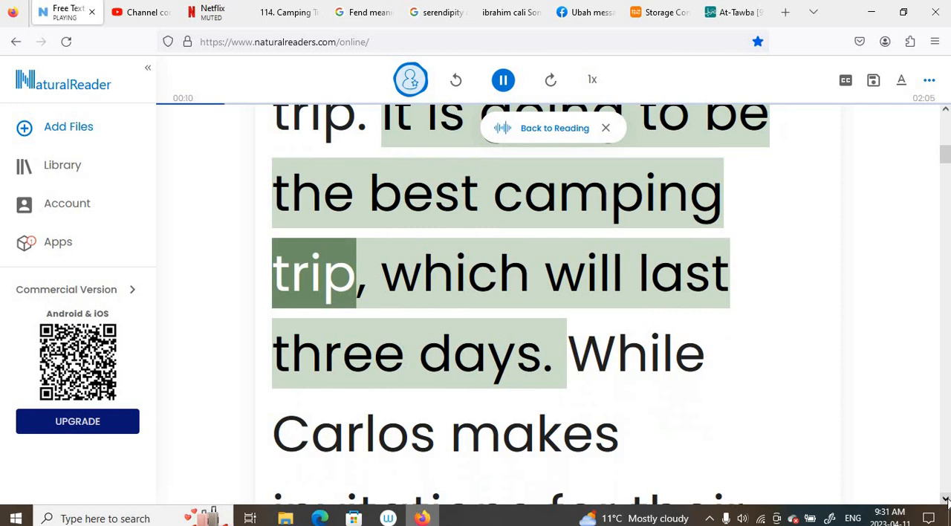
{"action": "scroll", "scroll_direction": "down", "scroll_amount": 3}
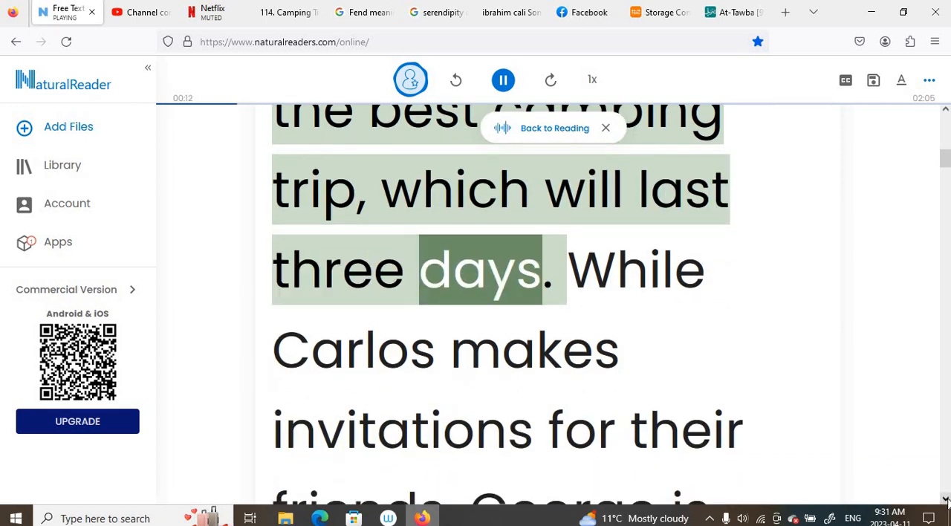
{"action": "scroll", "scroll_direction": "down", "scroll_amount": 3}
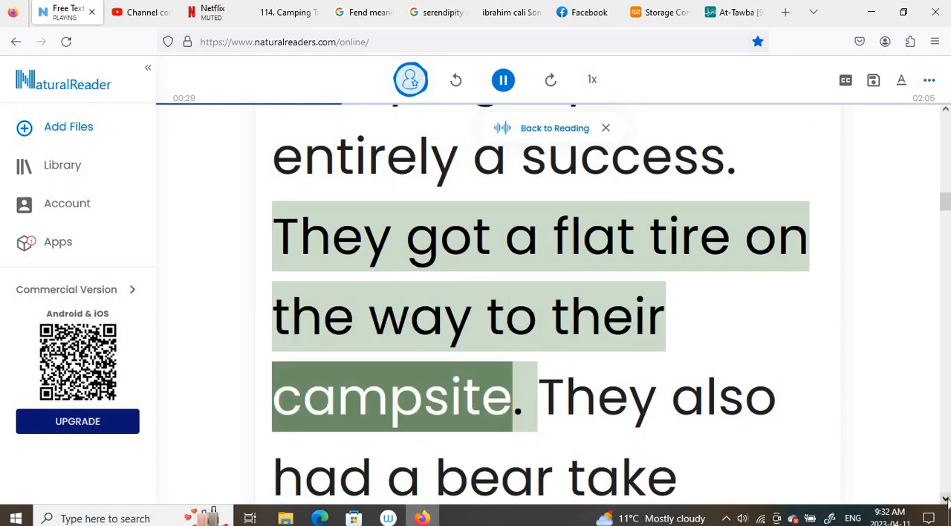
Follow the narration past the food-storage plans to the mountain climbing, hiking and kayaking plans.
{"action": "scroll", "scroll_direction": "down", "scroll_amount": 3}
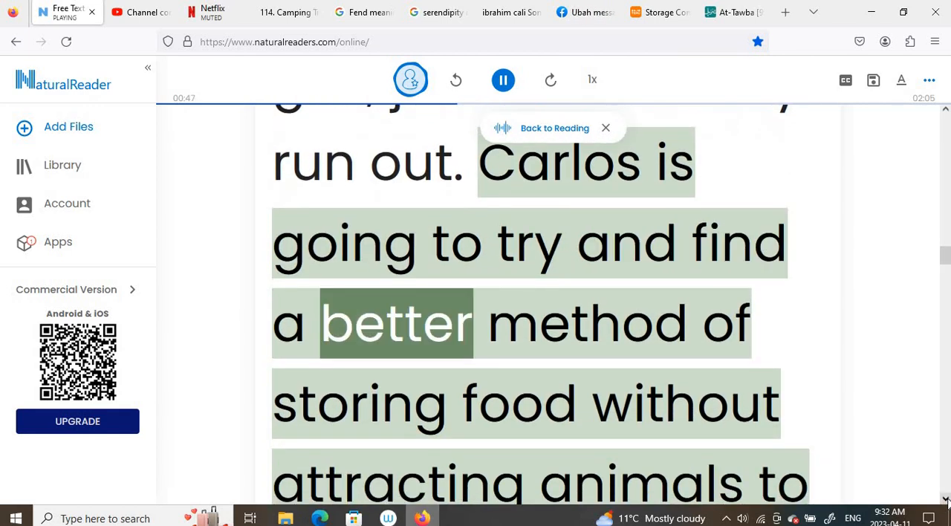
{"action": "scroll", "scroll_direction": "down", "scroll_amount": 3}
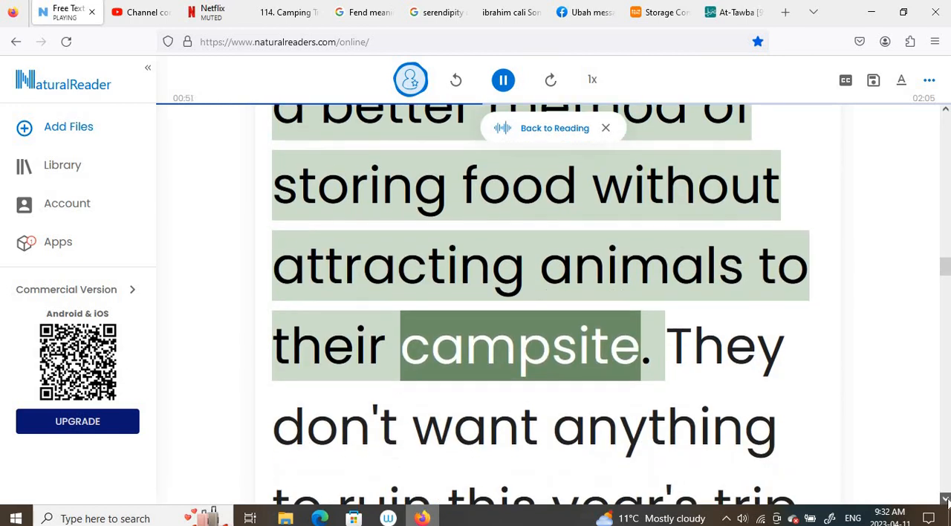
{"action": "scroll", "scroll_direction": "down", "scroll_amount": 3}
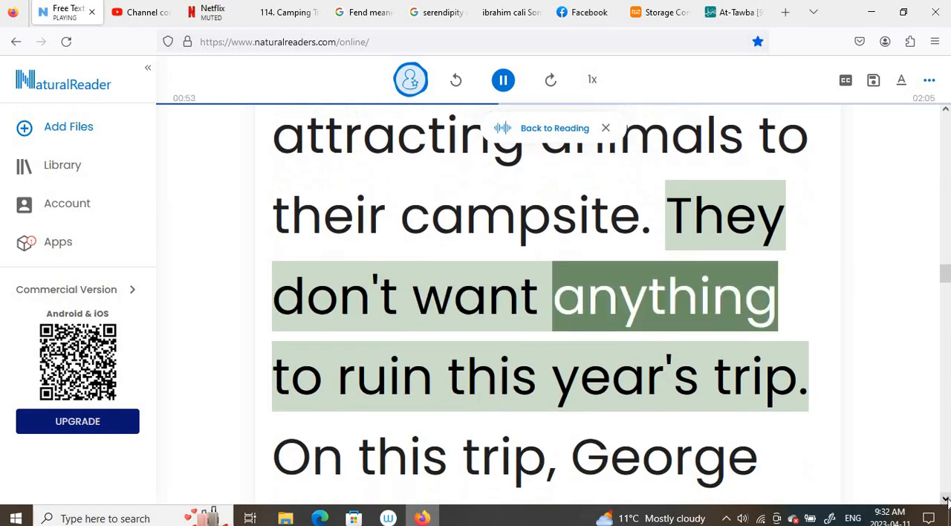
{"action": "scroll", "scroll_direction": "down", "scroll_amount": 3}
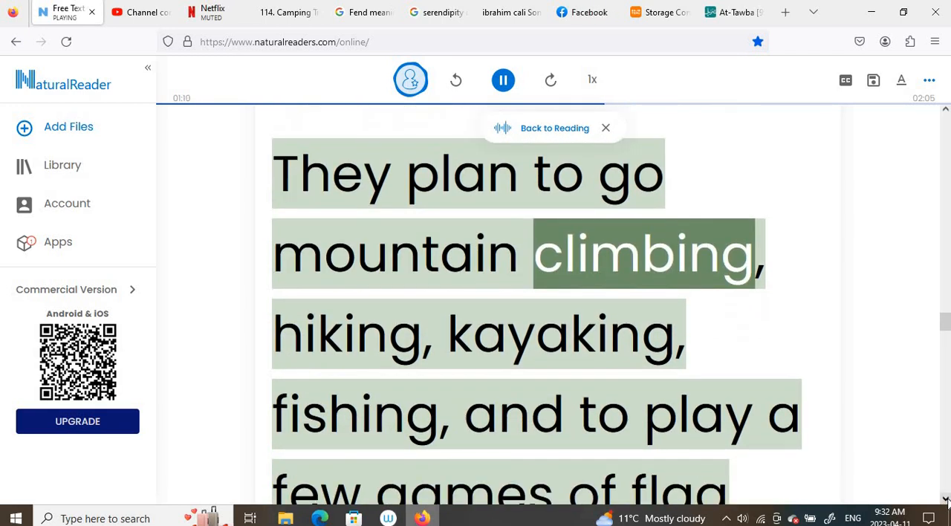
{"action": "scroll", "scroll_direction": "down", "scroll_amount": 3}
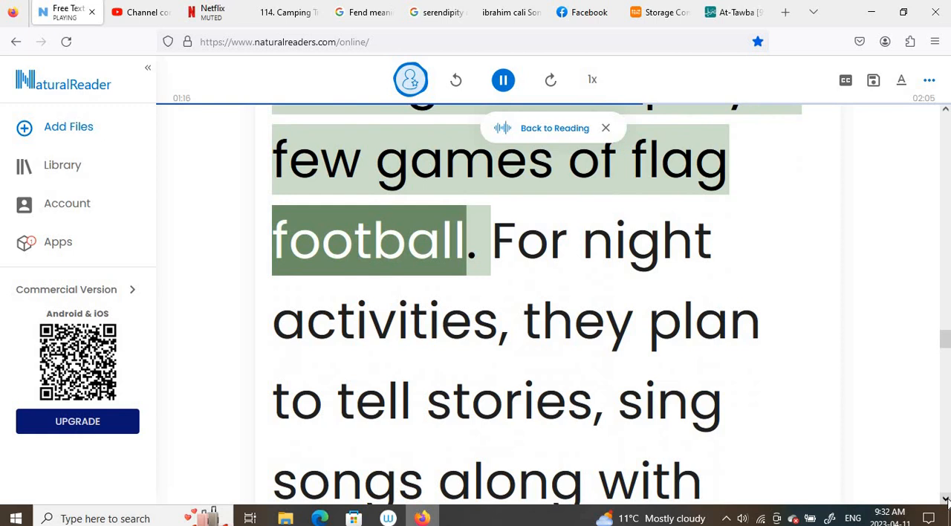
Follow the narration through the night activities to the food list ending 'and fruit juice'.
{"action": "scroll", "scroll_direction": "down", "scroll_amount": 3}
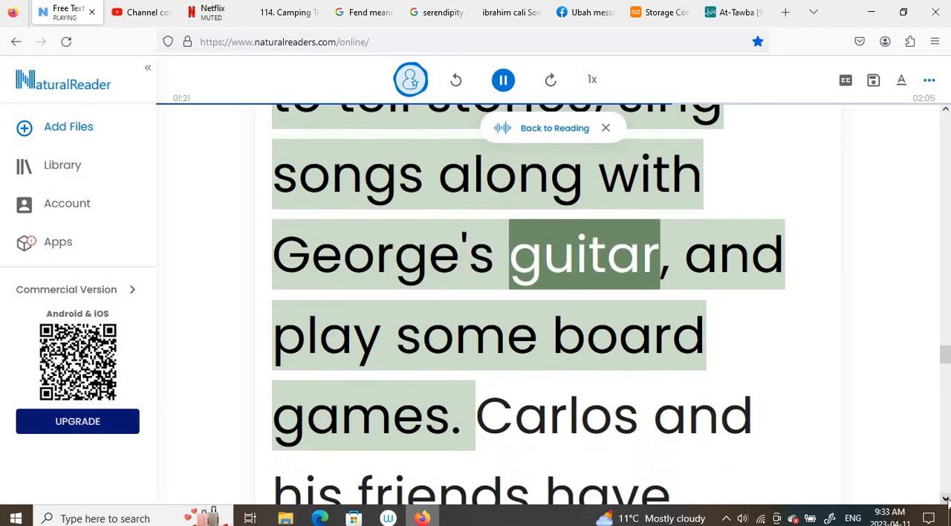
{"action": "scroll", "scroll_direction": "down", "scroll_amount": 3}
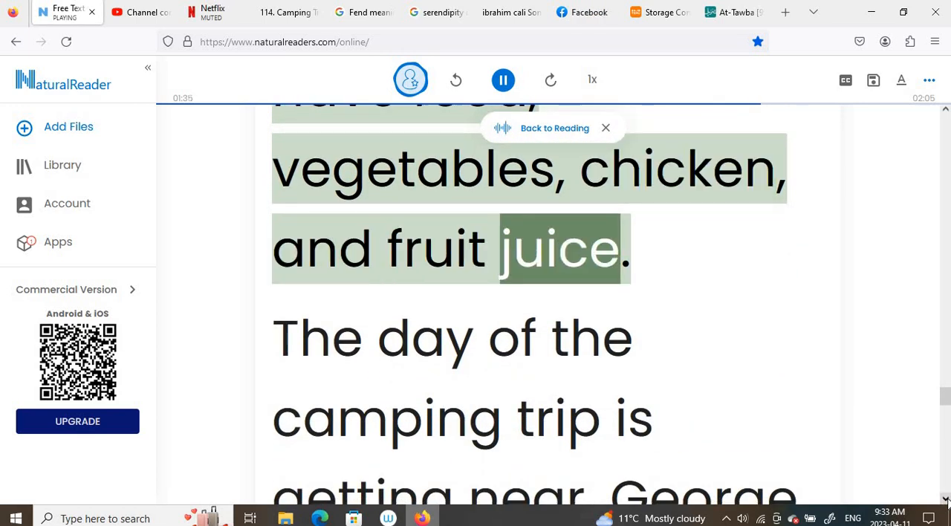
Follow the narration to George remembering matches, lanterns and flashlights.
{"action": "scroll", "scroll_direction": "down", "scroll_amount": 3}
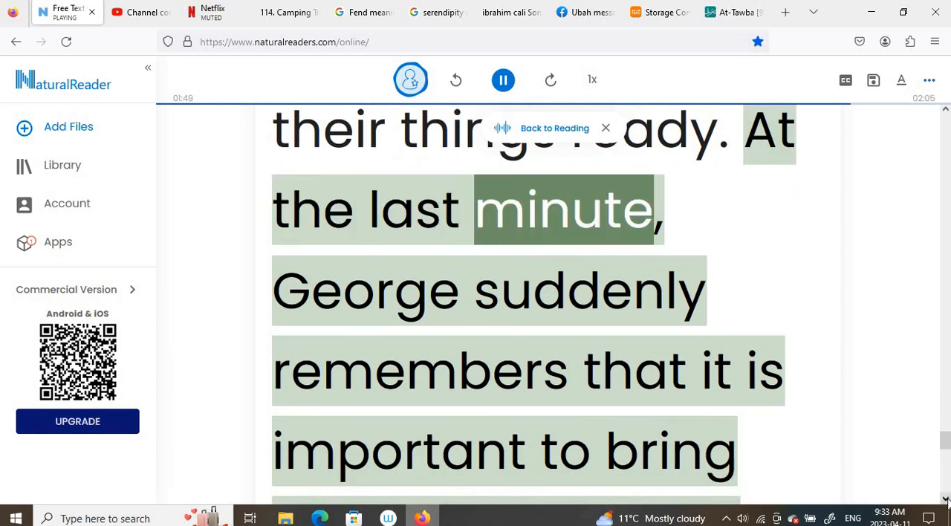
{"action": "scroll", "scroll_direction": "down", "scroll_amount": 3}
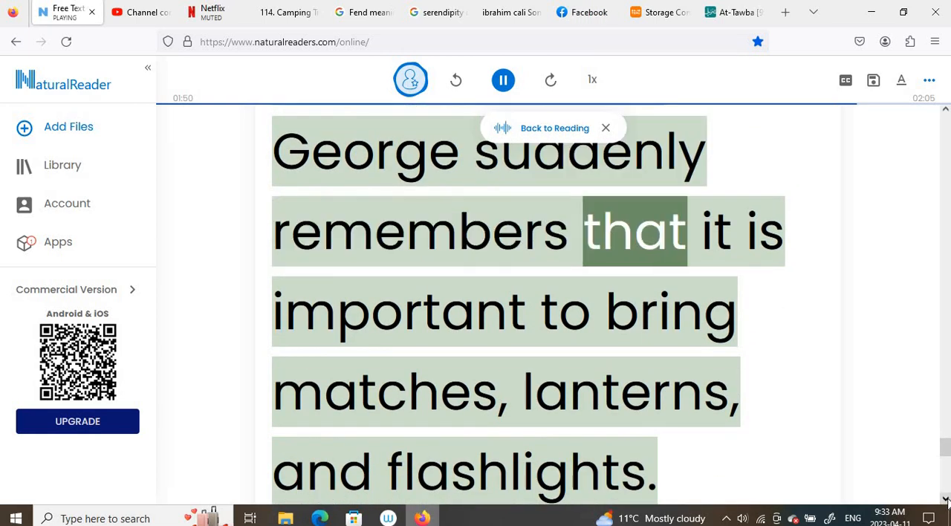
{"action": "scroll", "scroll_direction": "down", "scroll_amount": 3}
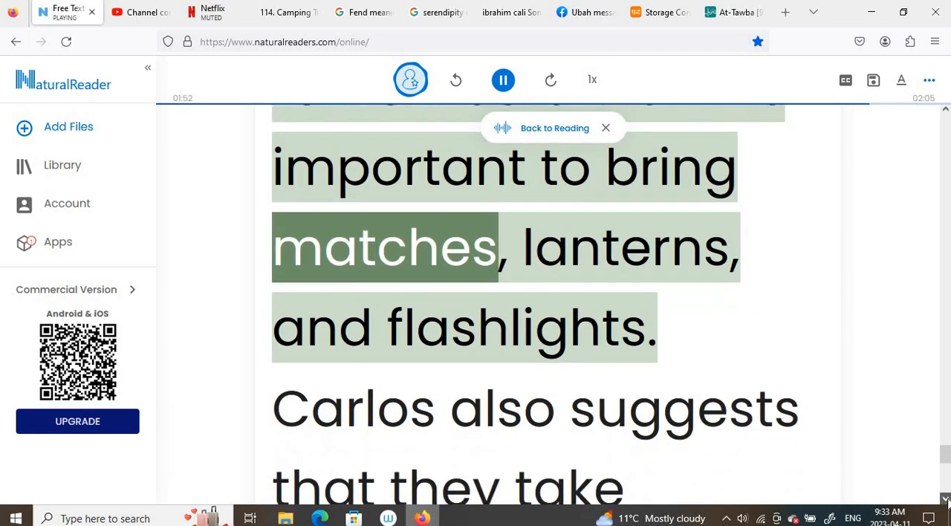